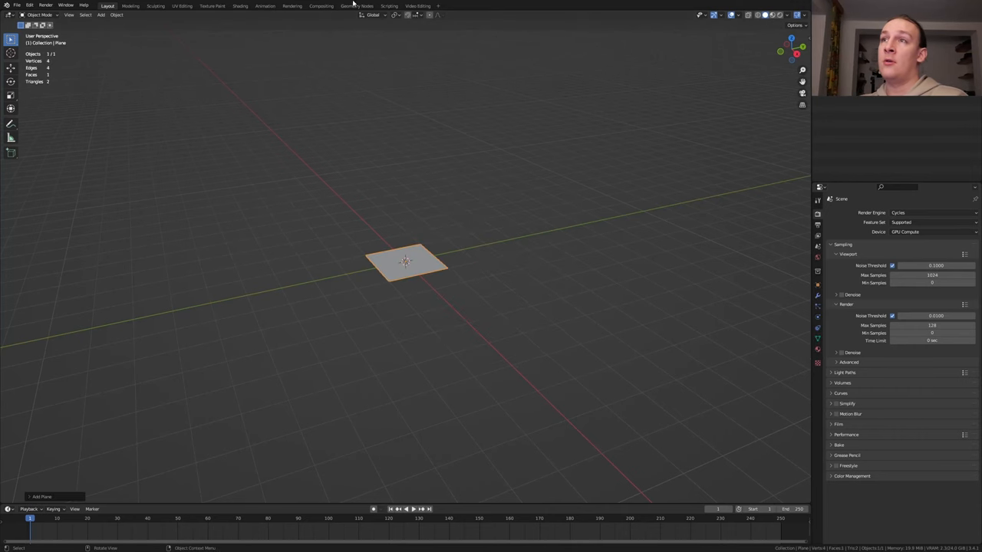
Step: Chain Cube, Mesh to Volume, Distribute Points in Volume and Instance on Points, then add Subdivision Surface
left_click(356, 6)
type("to")
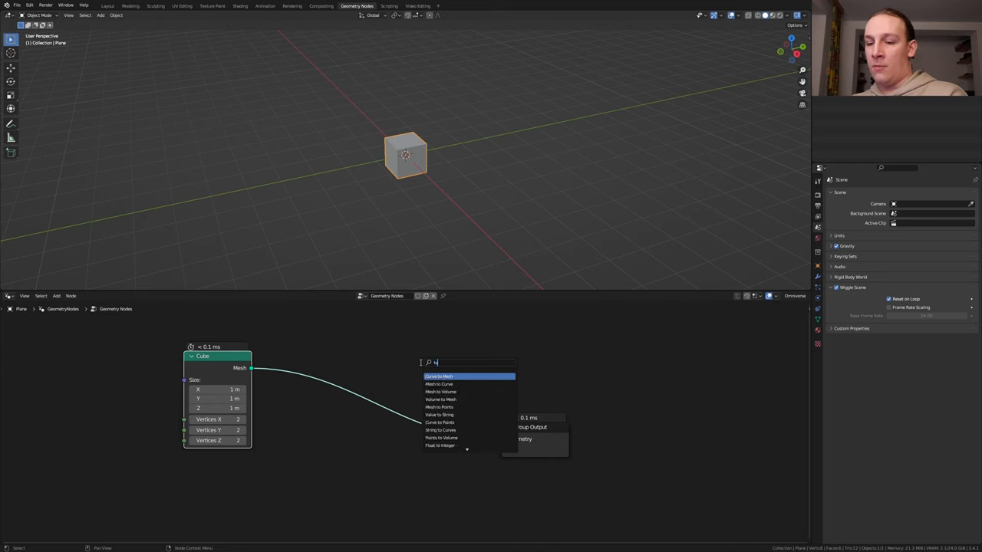
left_click(440, 393)
type("in")
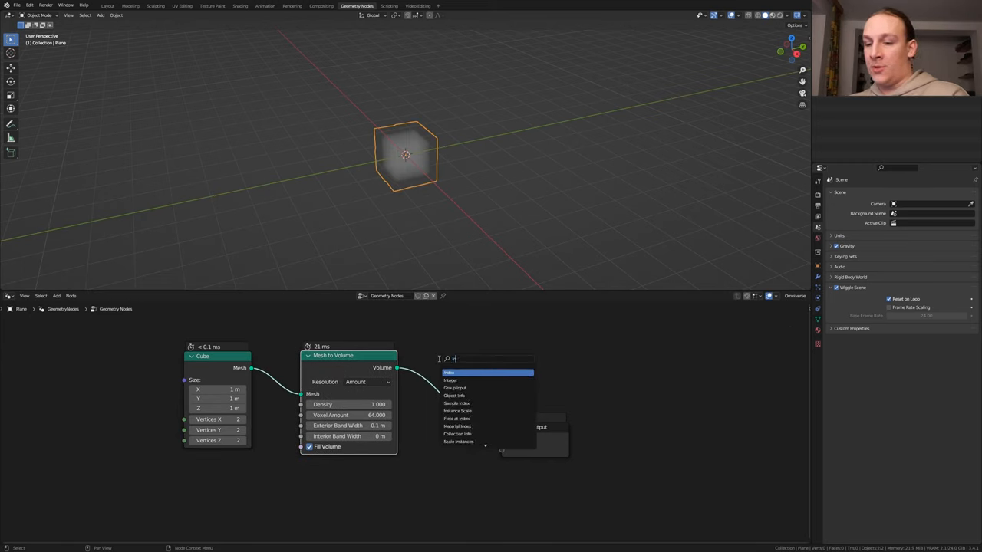
left_click(488, 372)
type("on p")
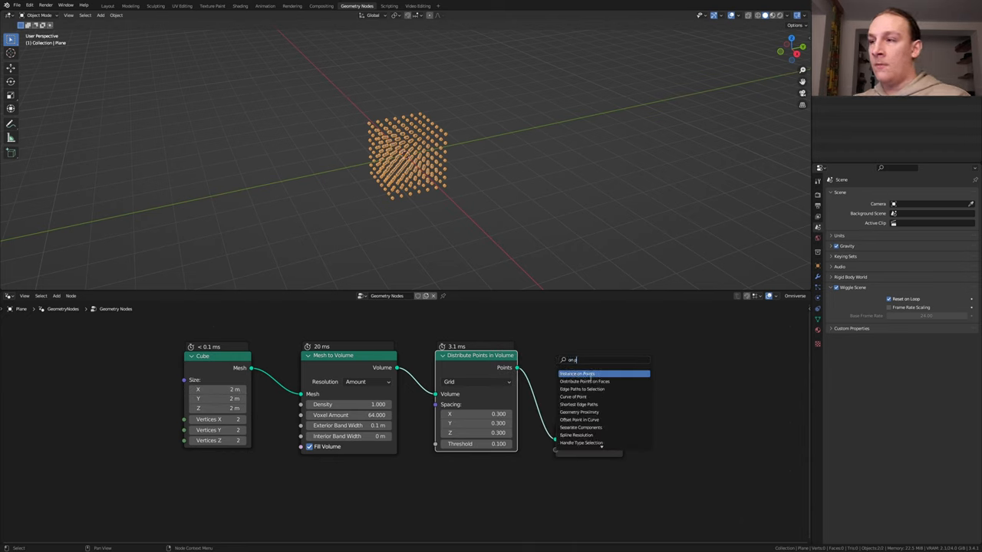
left_click(605, 375)
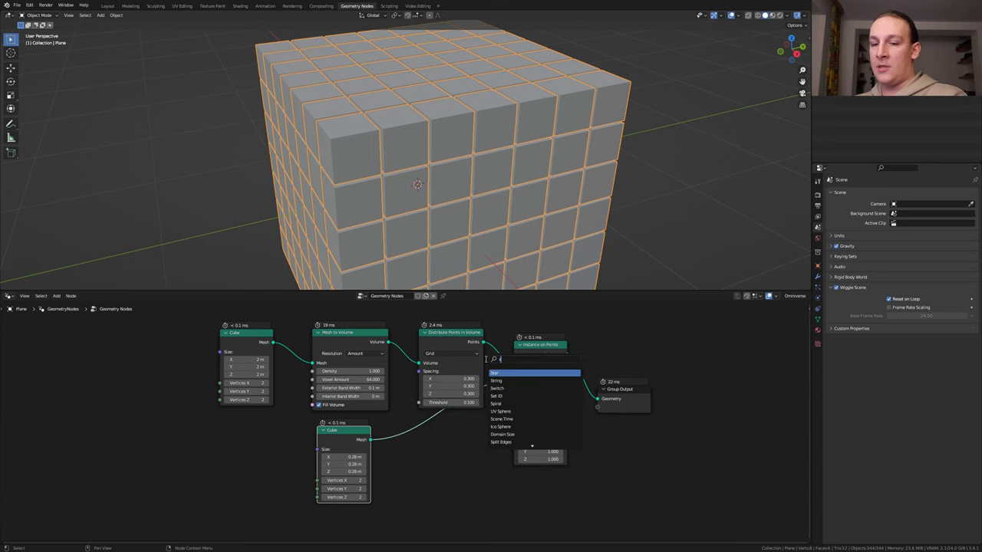
type("sub")
type("w")
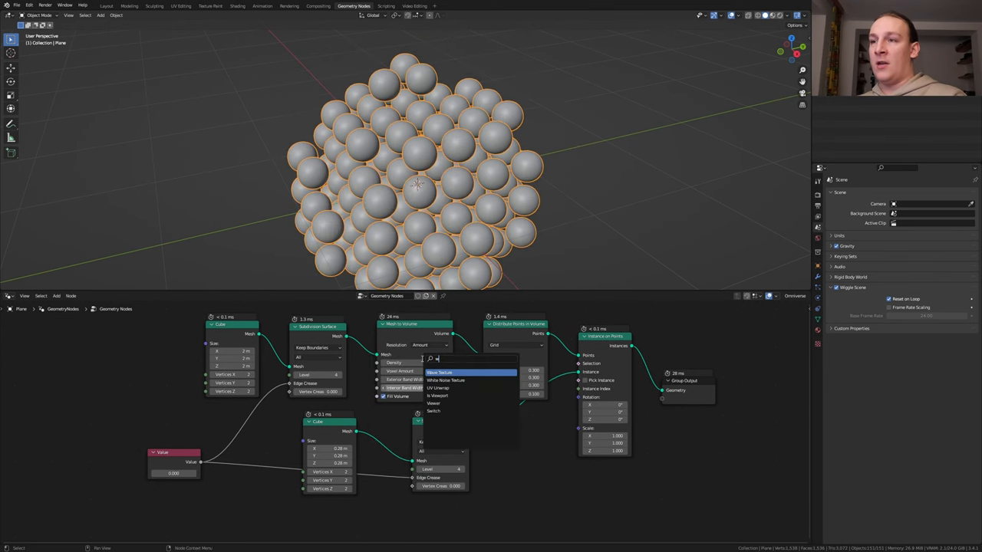
Step: Insert a Noise Texture node to randomise the point distribution and instance scale
left_click(438, 373)
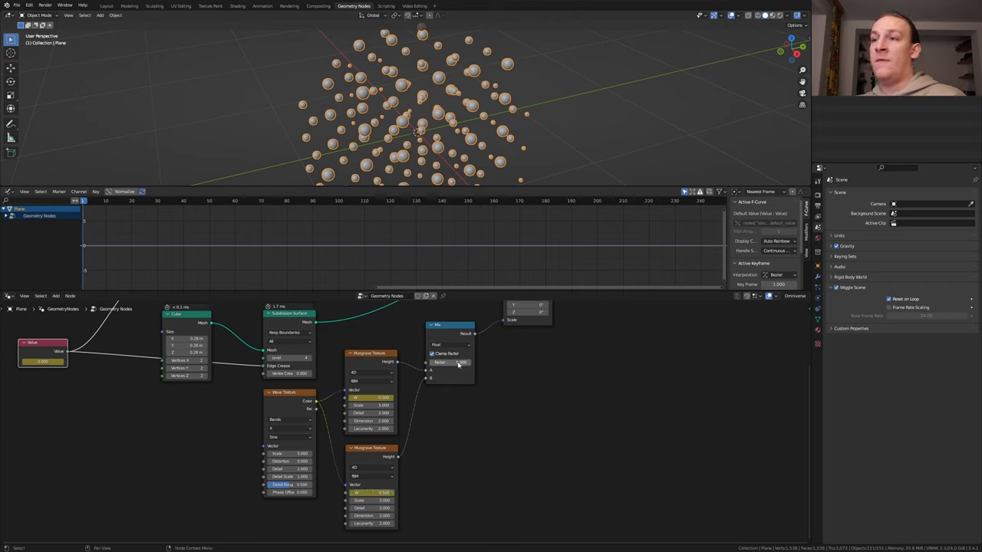
Step: Keyframe the noise texture values and shape their curves in the Graph Editor
left_click(157, 201)
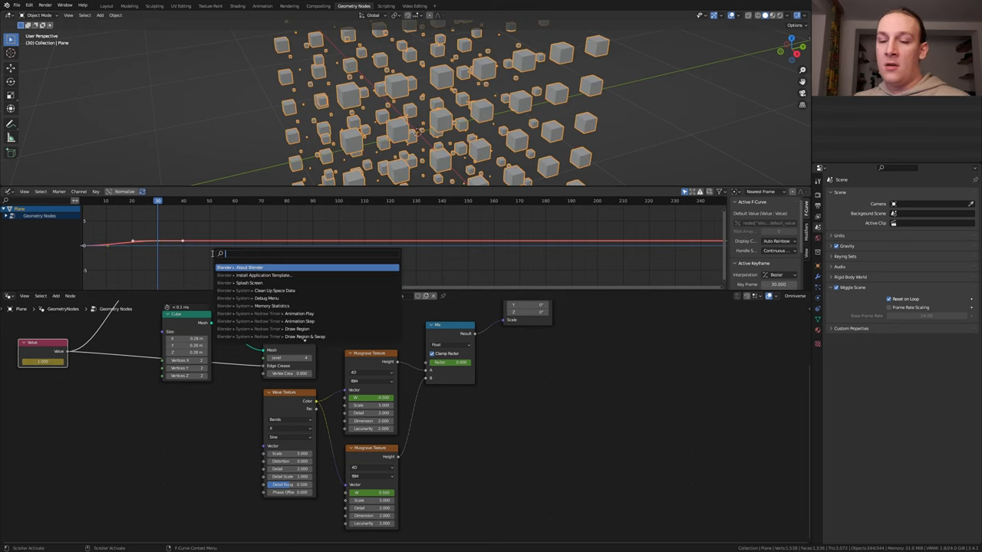
type("make")
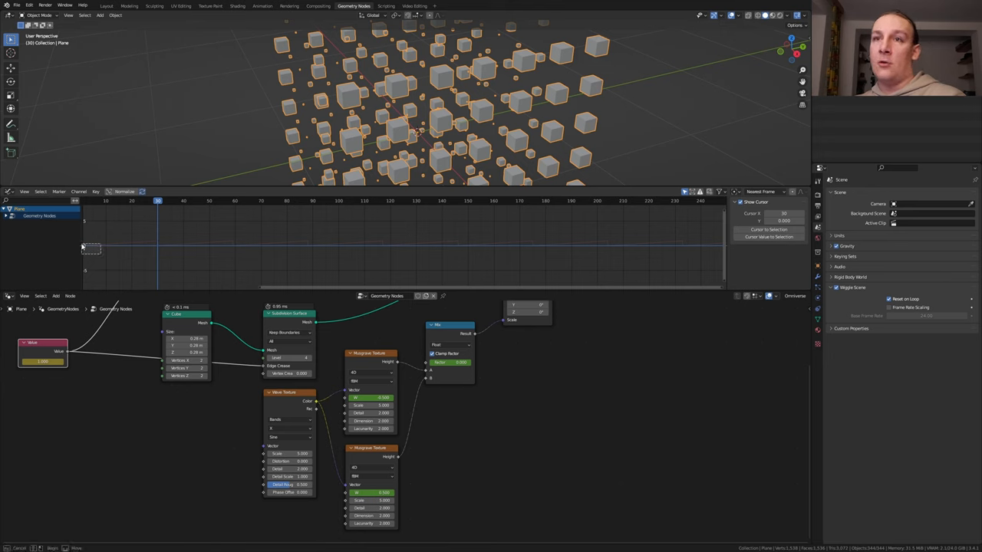
left_click_drag(92, 243, 154, 246)
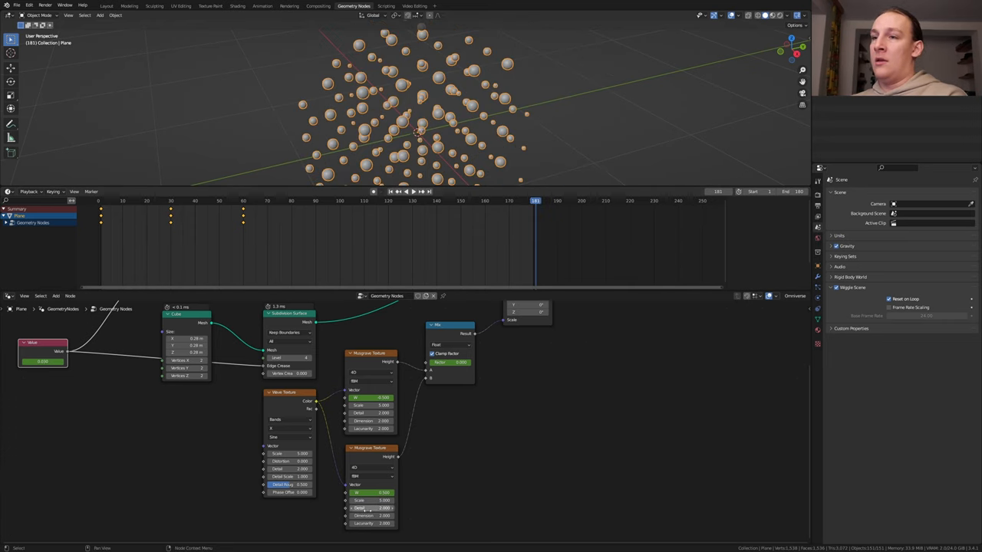
left_click(372, 491)
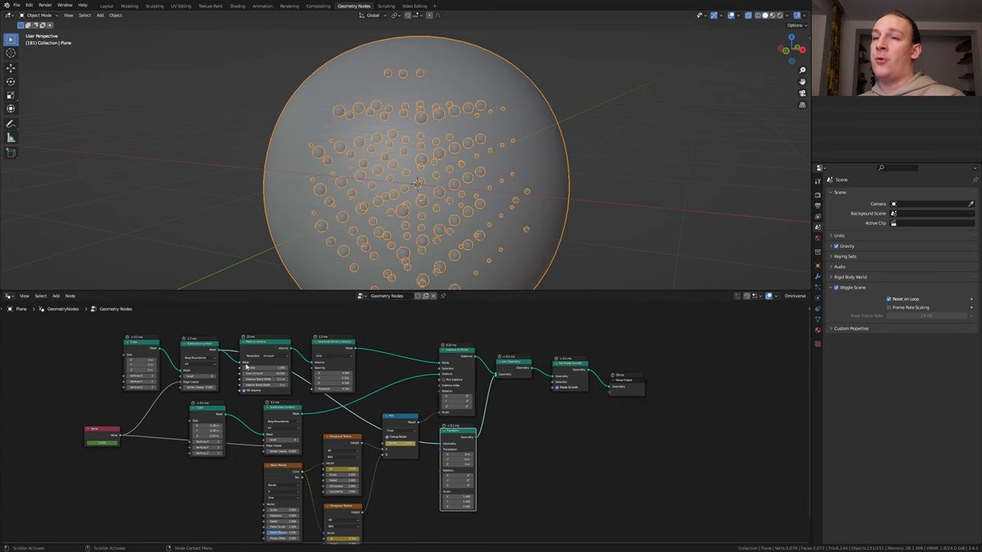
Step: Join a rounded cube shell to the bubbles and assign it a new material via Set Material
left_click_drag(417, 184, 436, 202)
type("set")
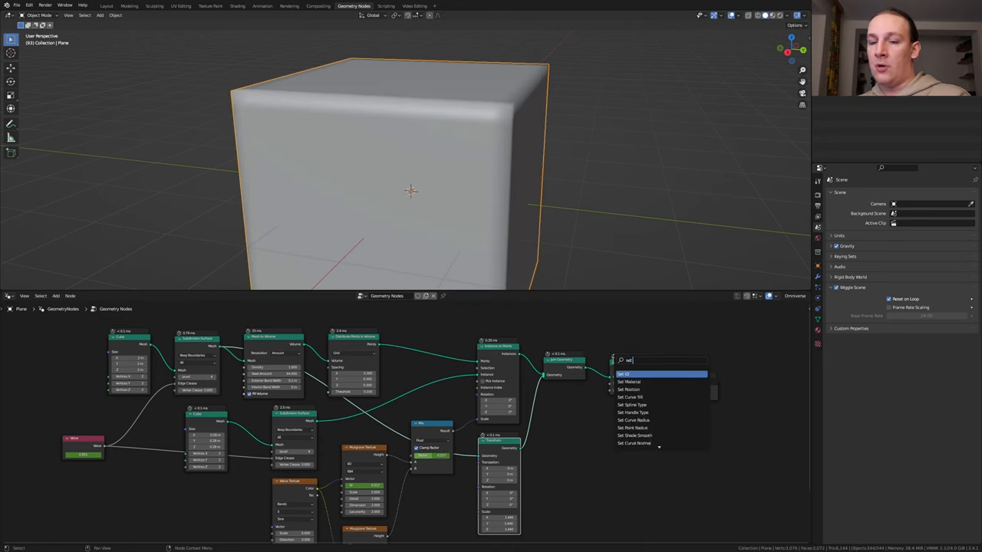
left_click(629, 374)
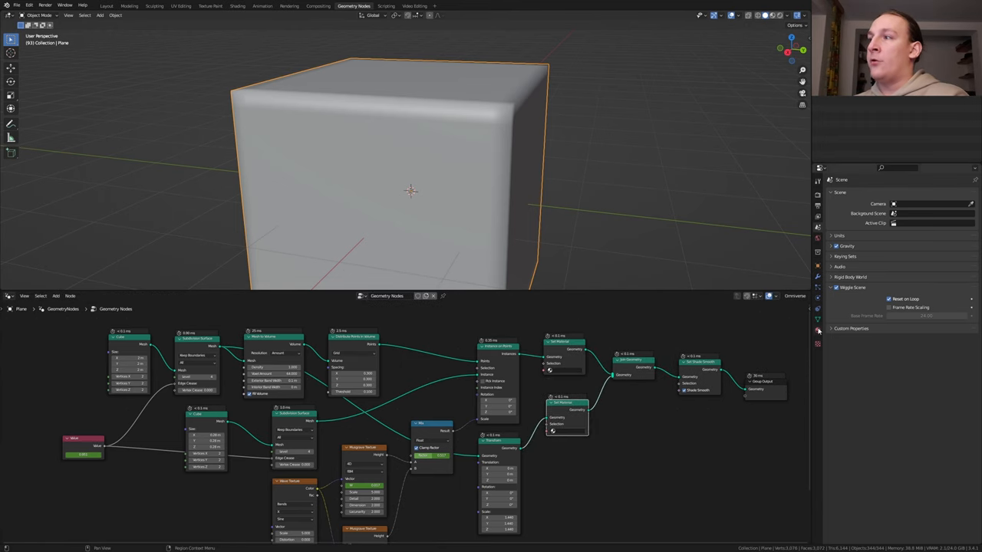
left_click(816, 329)
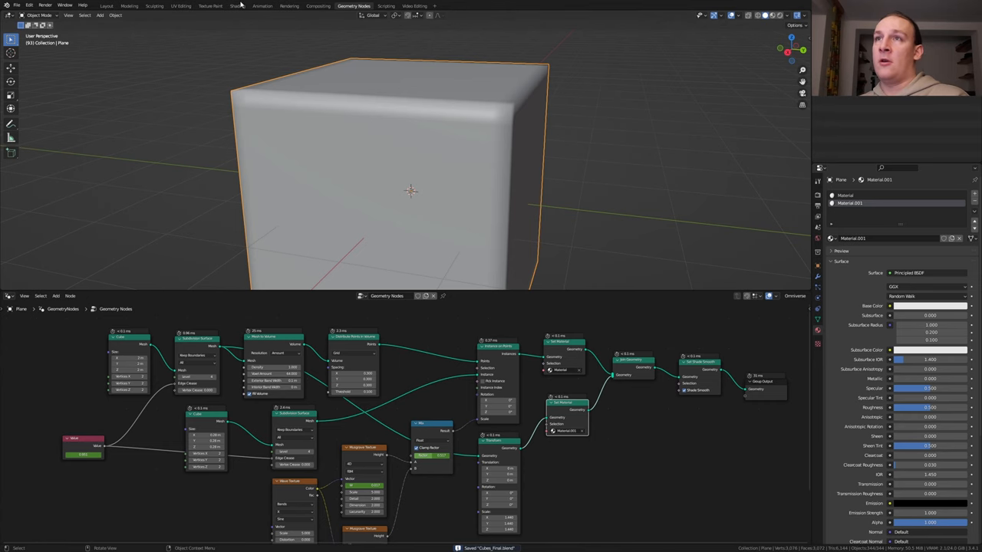
Step: In Shading, wire a Glass BSDF into the shell's Material Output and choose its colour
left_click(236, 6)
type("g")
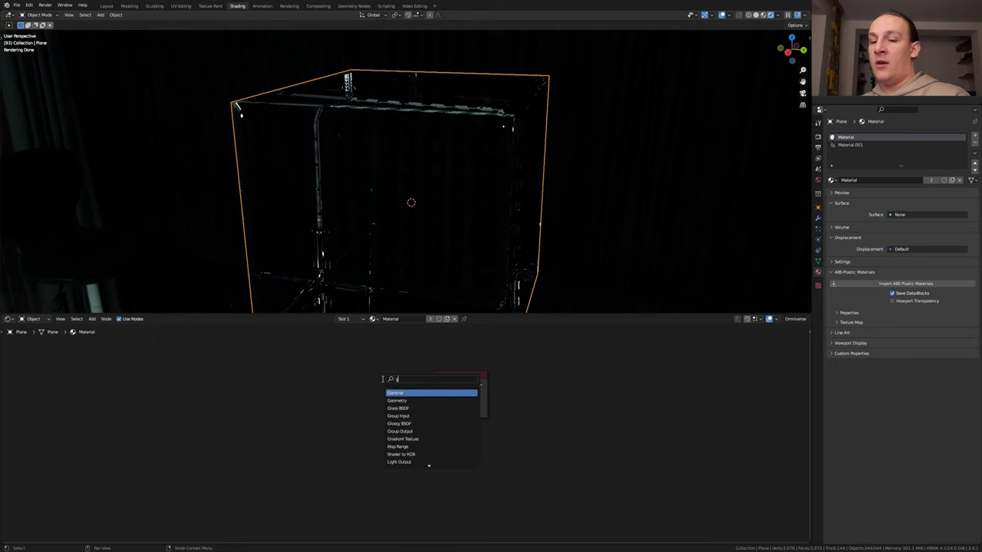
left_click(398, 409)
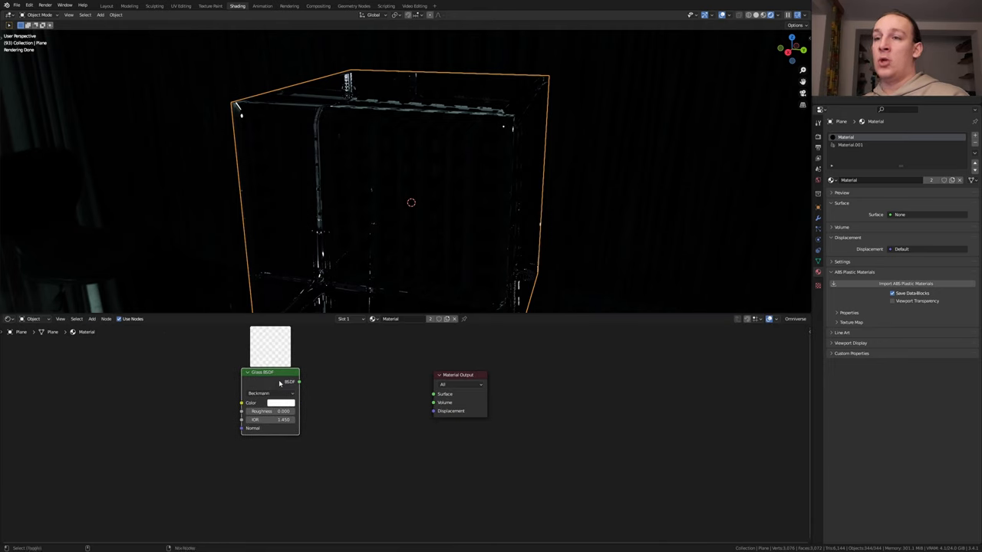
left_click(280, 402)
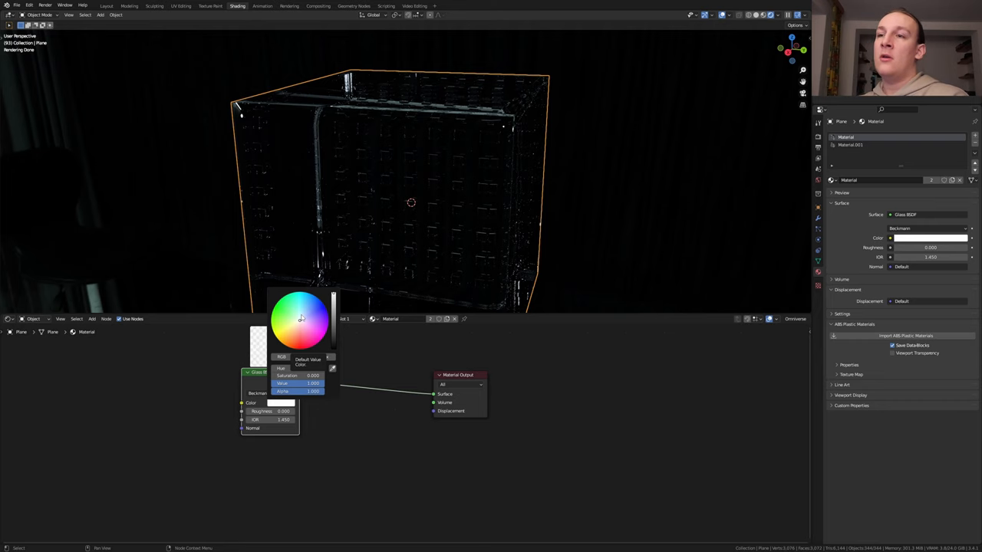
left_click(352, 6)
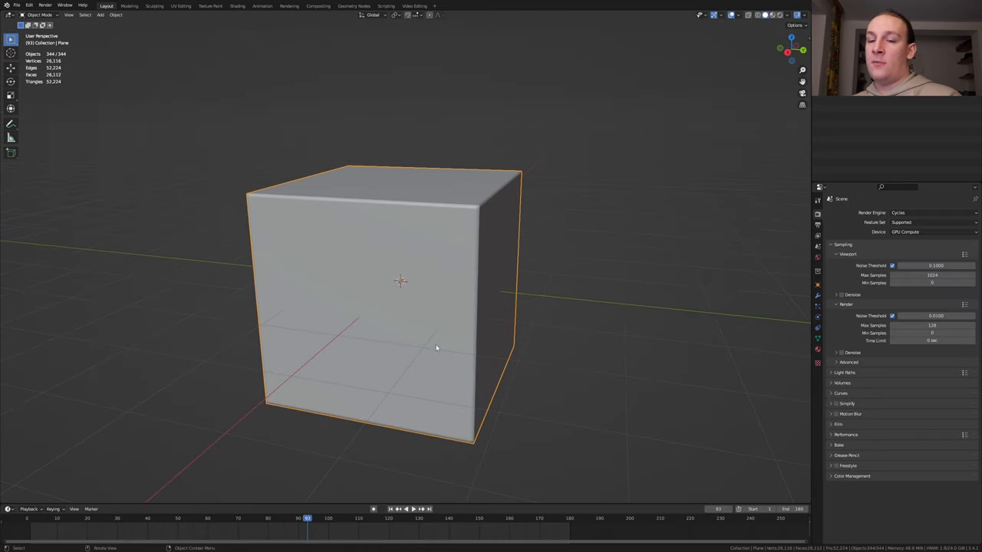
Step: Add a plane and scale it into a wide floor with the back edge extruded upward
left_click(101, 15)
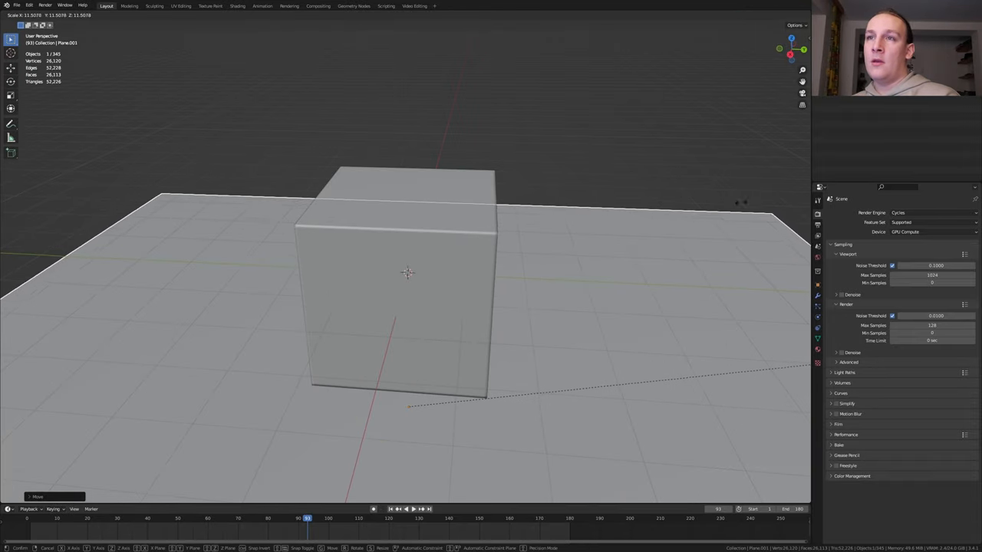
key("Tab")
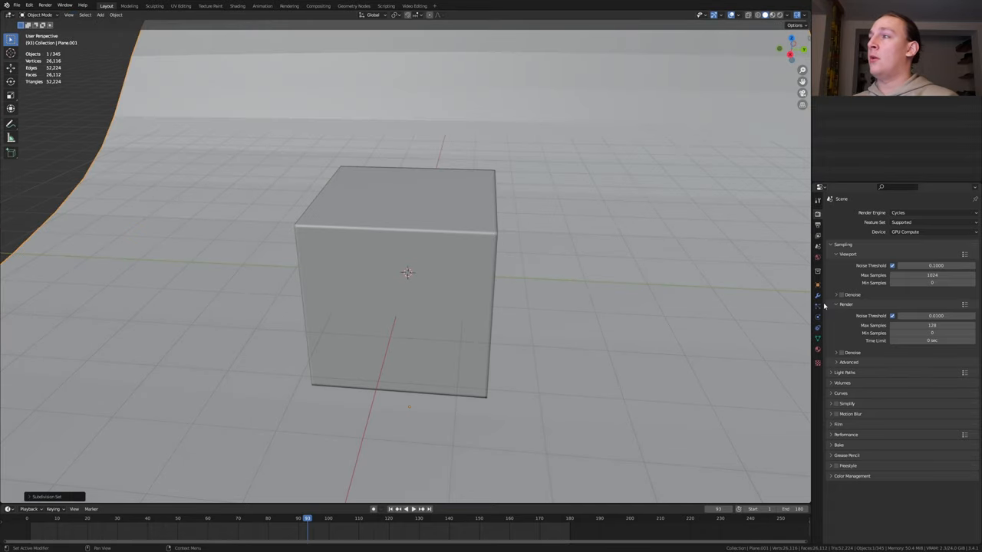
Step: Add Bevel and Subdivision Surface modifiers to smooth the backdrop's curve
left_click(817, 294)
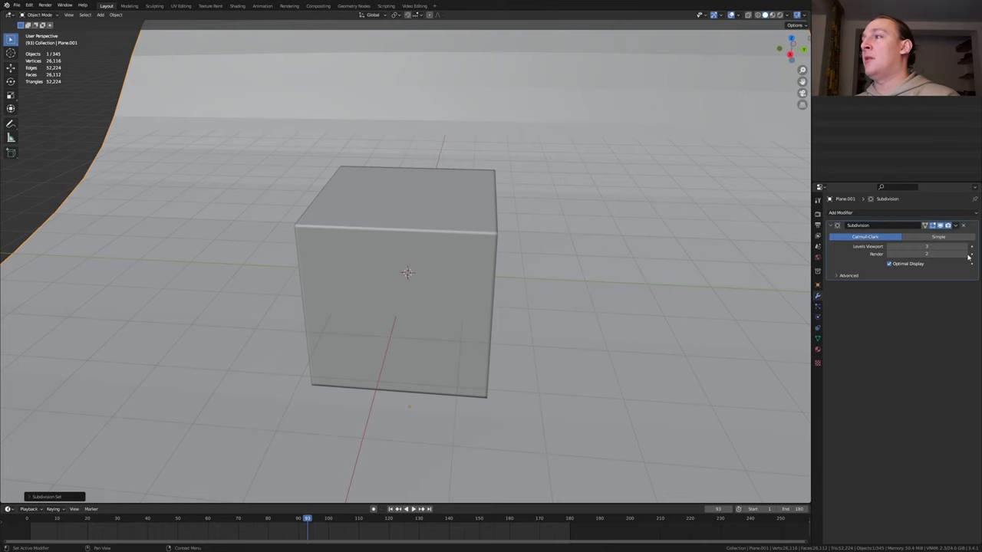
left_click(841, 212)
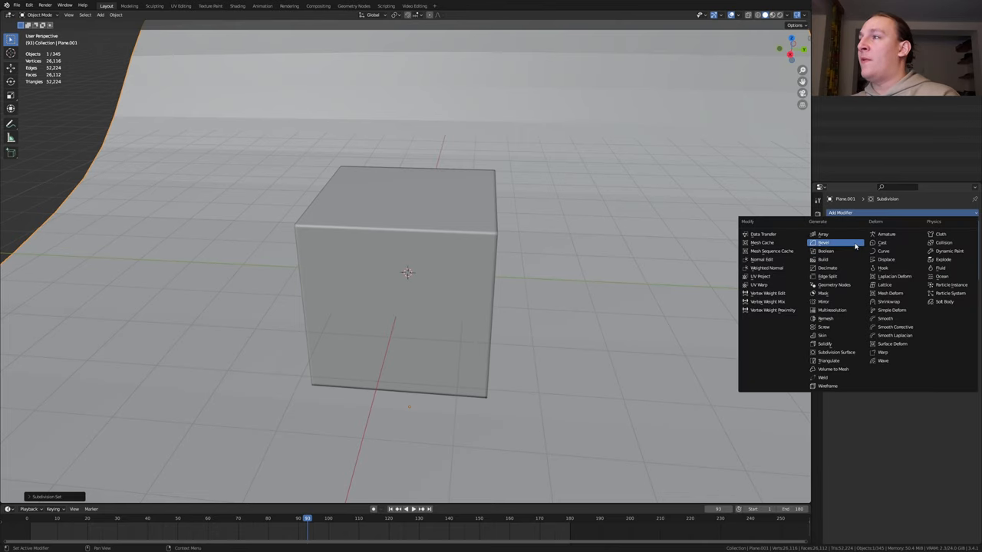
left_click(823, 242)
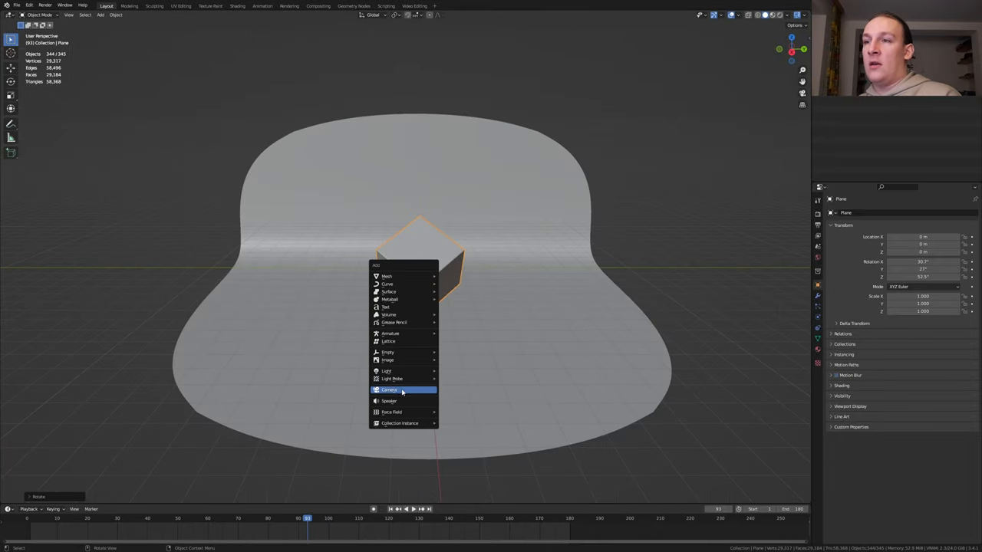
Step: Add a camera framing the cube and switch the viewport to rendered preview
left_click(389, 391)
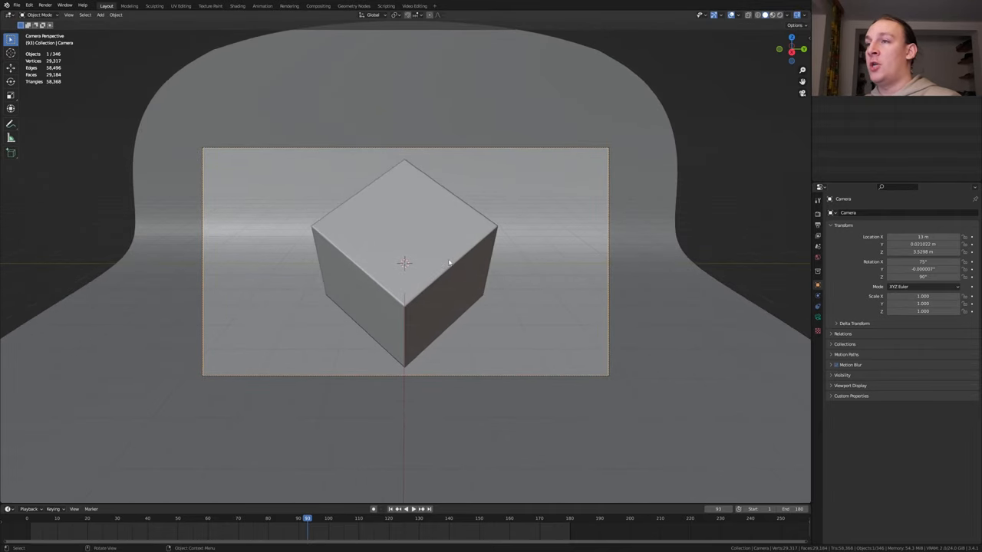
left_click(405, 261)
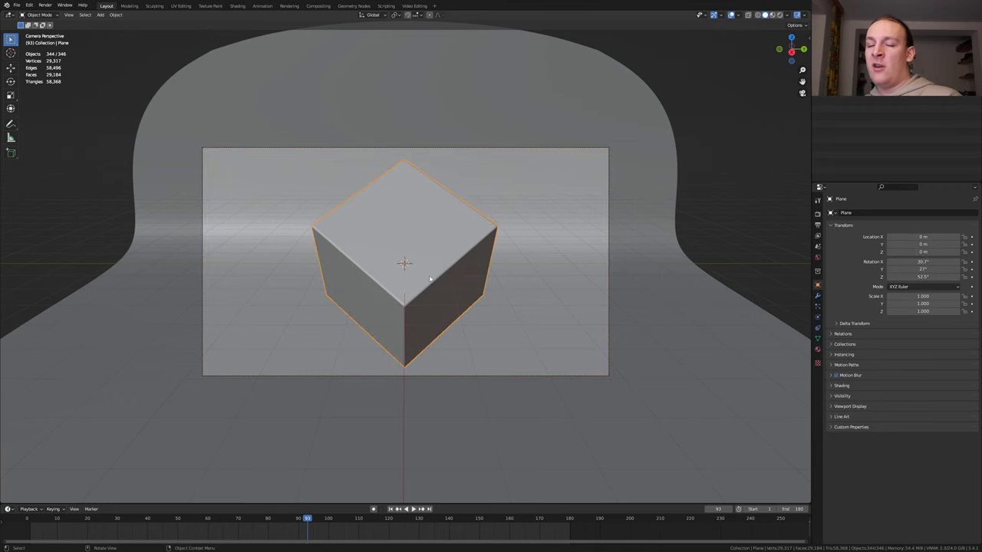
key("r")
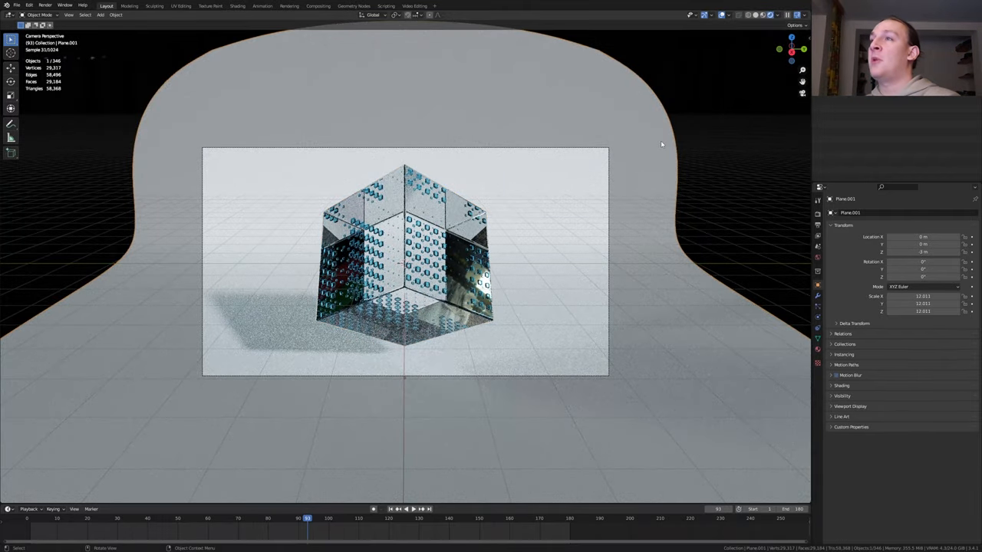
Step: Create a new material for the backdrop and edit its Principled BSDF base colour
left_click(816, 351)
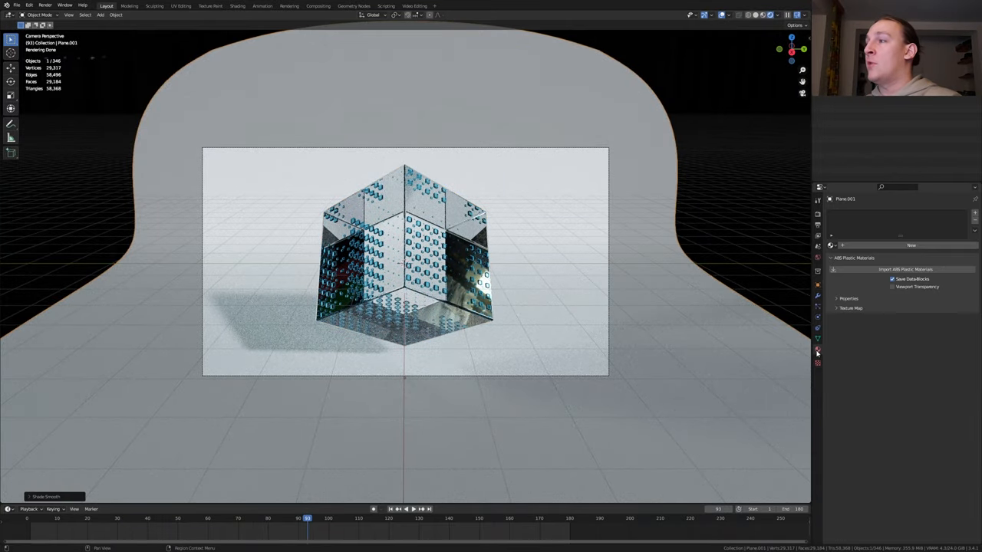
left_click(816, 352)
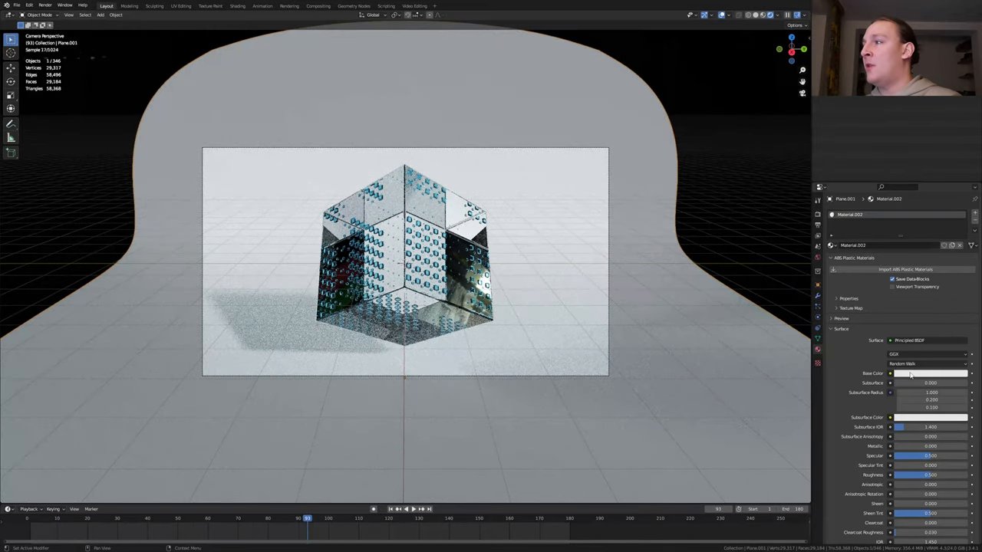
left_click(928, 373)
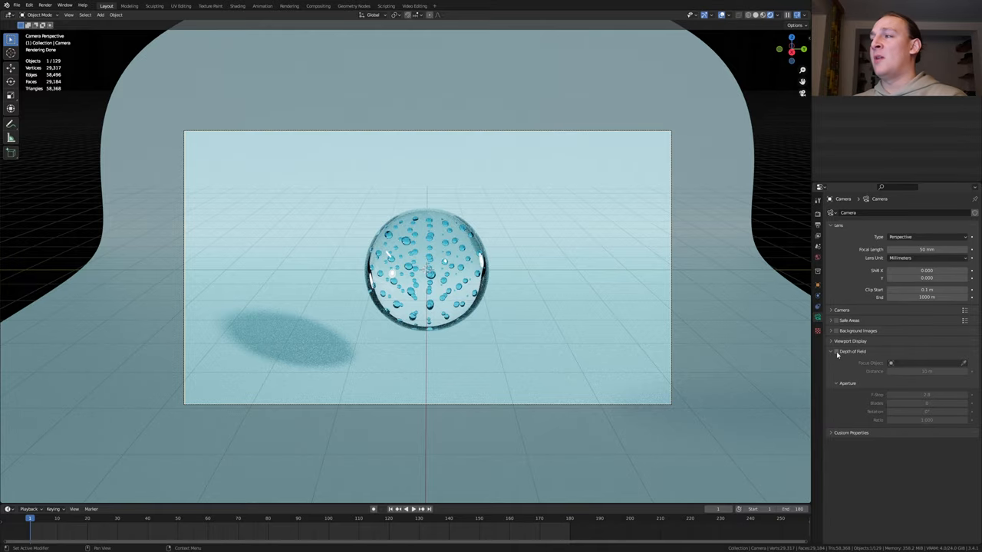
Step: Enable camera Depth of Field with a focus object and a lowered aperture F-stop
left_click(928, 362)
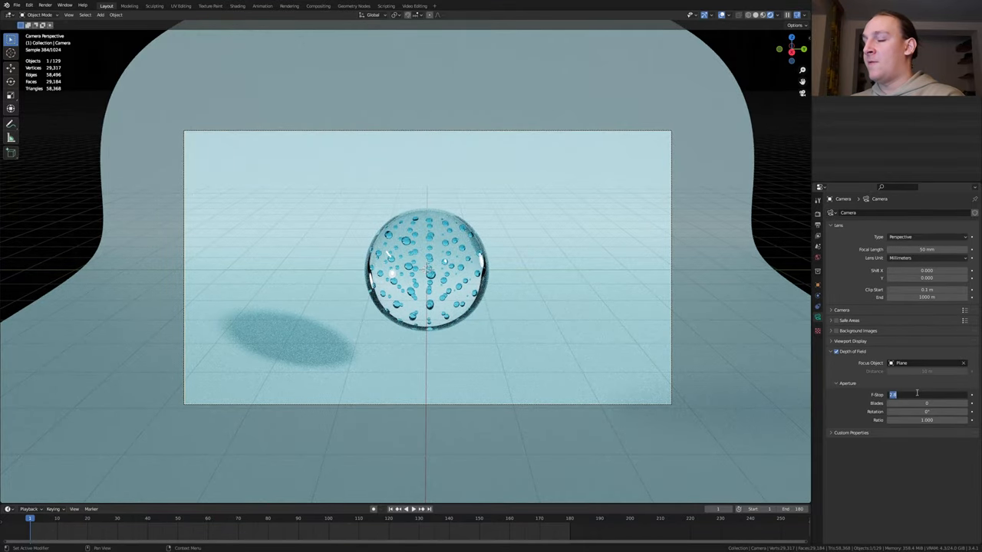
left_click(927, 395)
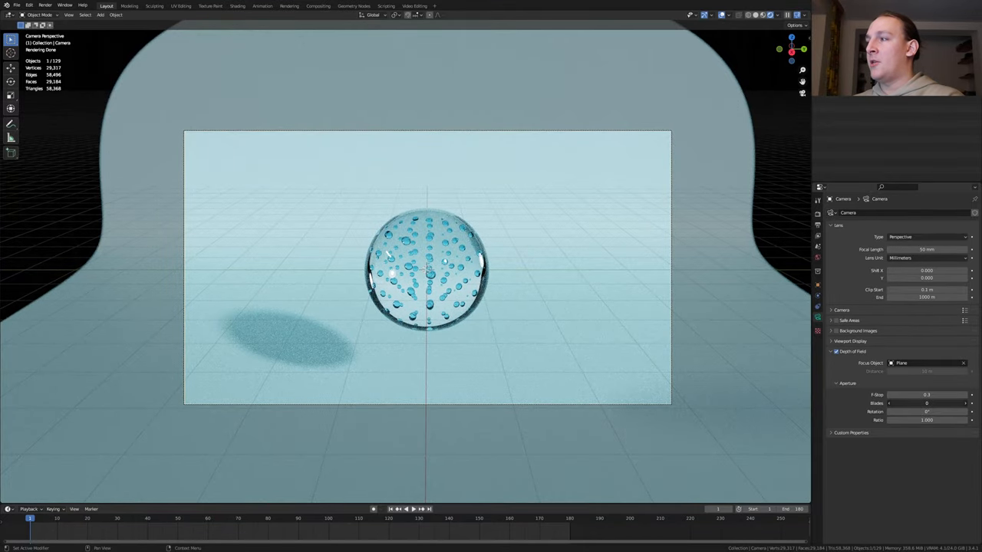
left_click(318, 6)
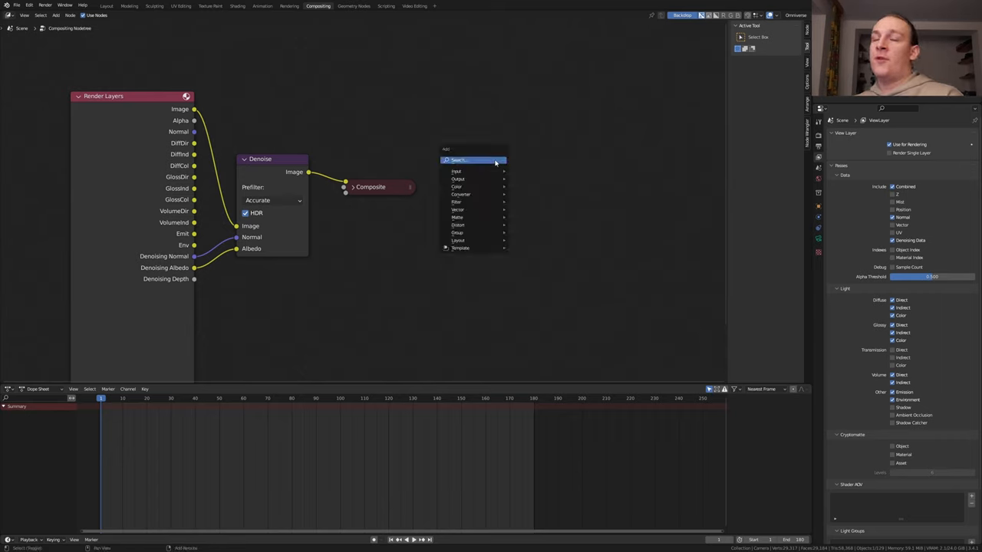
Step: Drop a Glare node after Denoise set to Fog Glow with High quality
type("g")
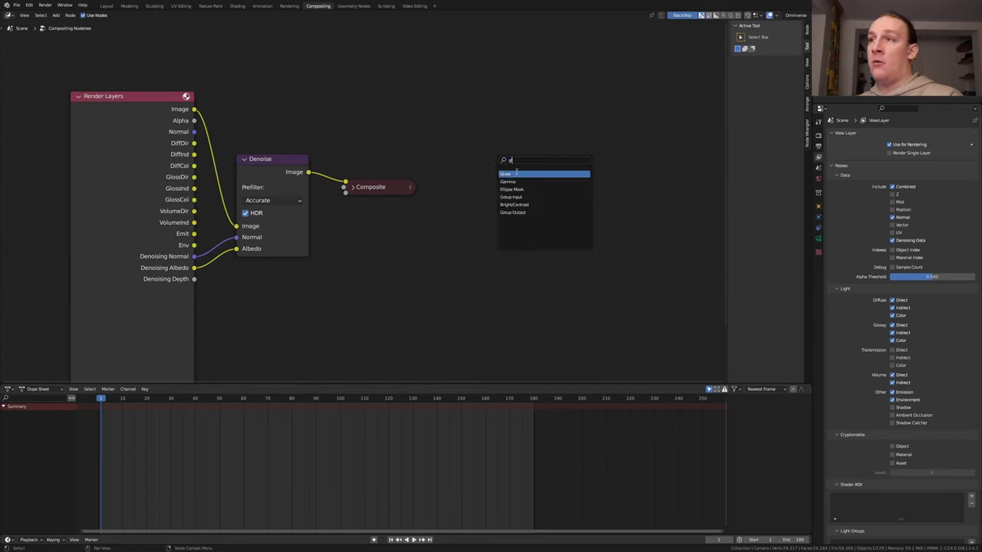
left_click(507, 174)
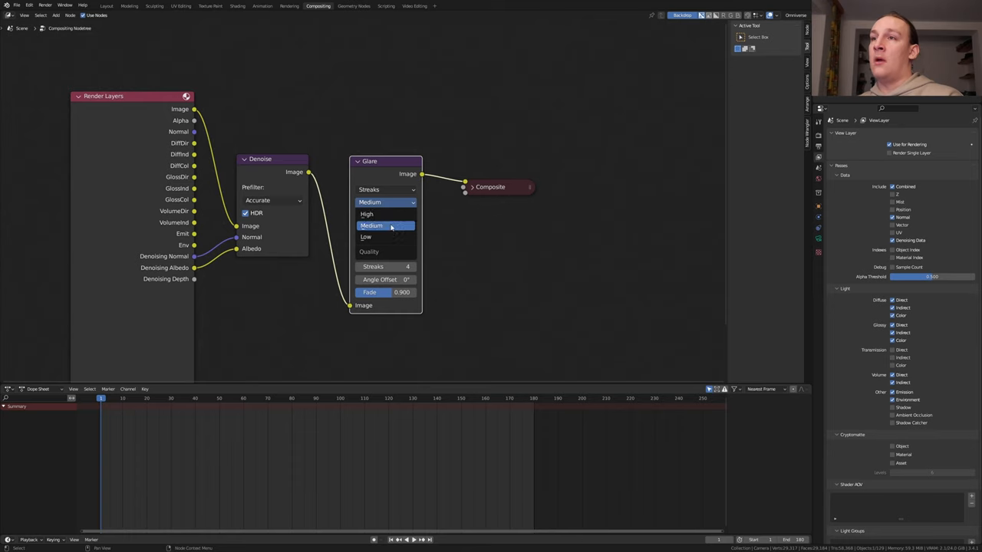
left_click(387, 190)
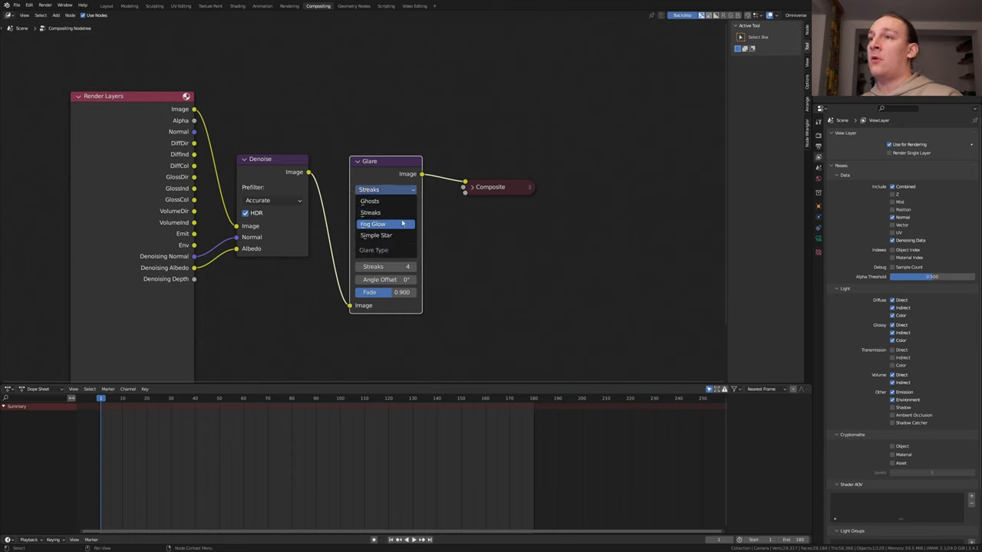
left_click(371, 224)
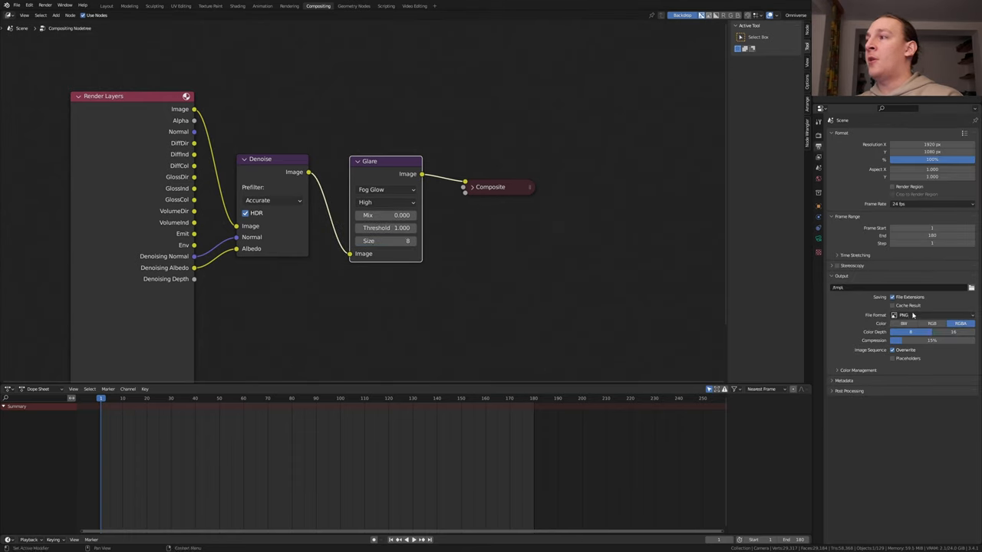
Step: Set output format to JPEG, adjust its quality, and pick the frames output folder
left_click(929, 314)
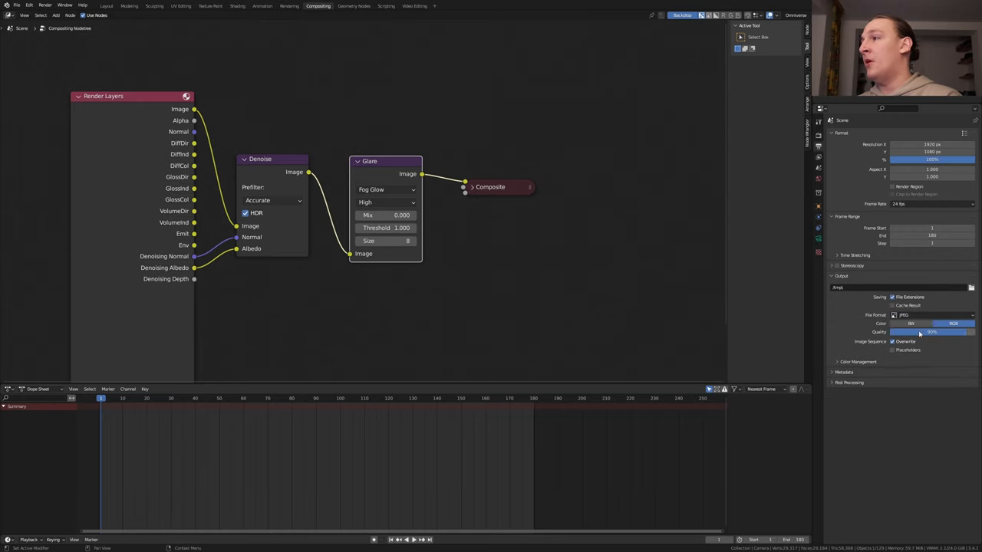
left_click_drag(920, 332, 974, 332)
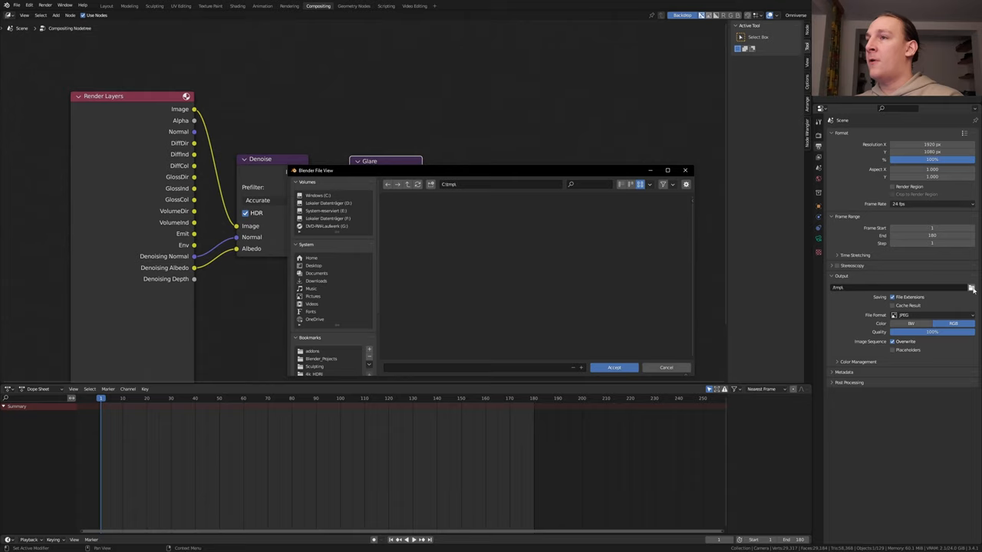
left_click(666, 368)
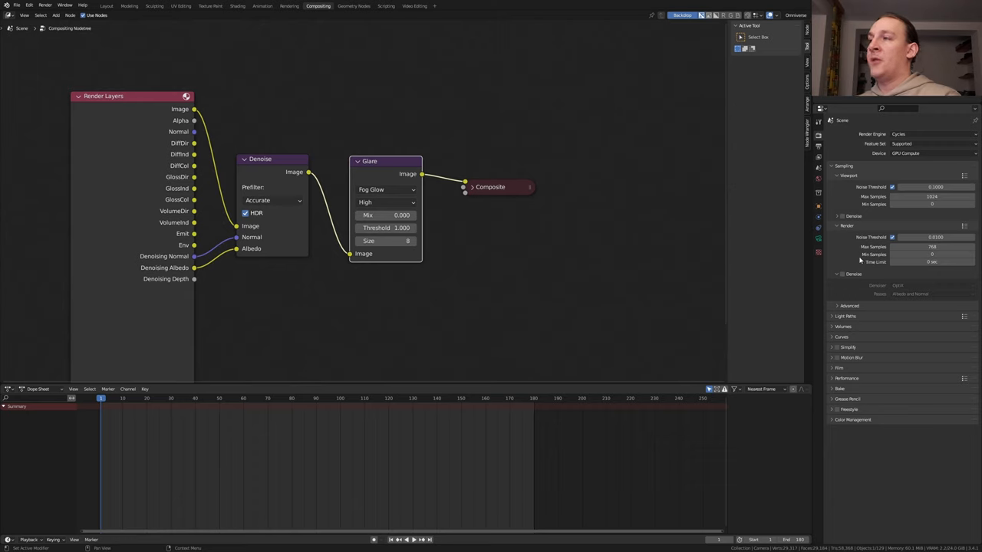
mouse_move(858, 425)
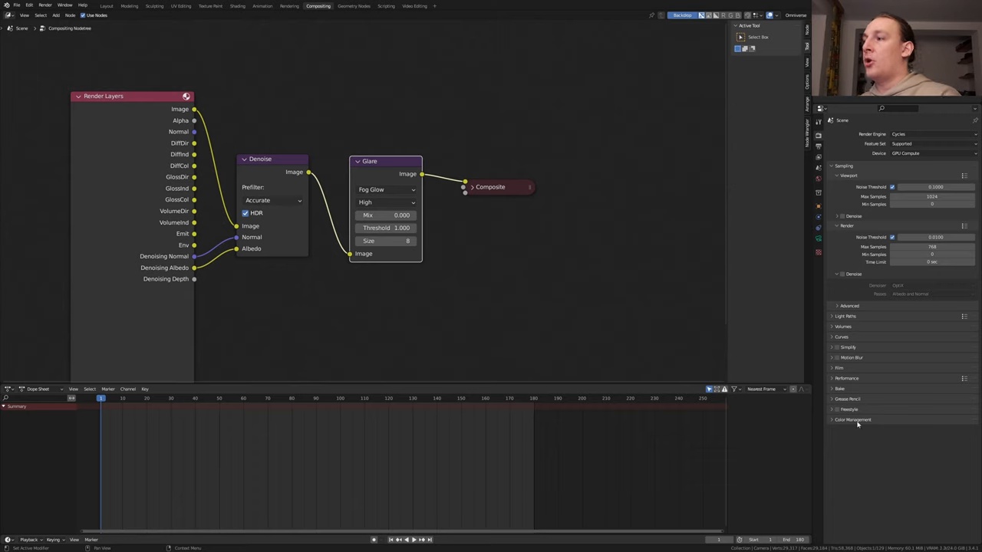
Step: Enable Persistent Data under Performance and check a rendered frame of the bubble-filled sphere
left_click(853, 420)
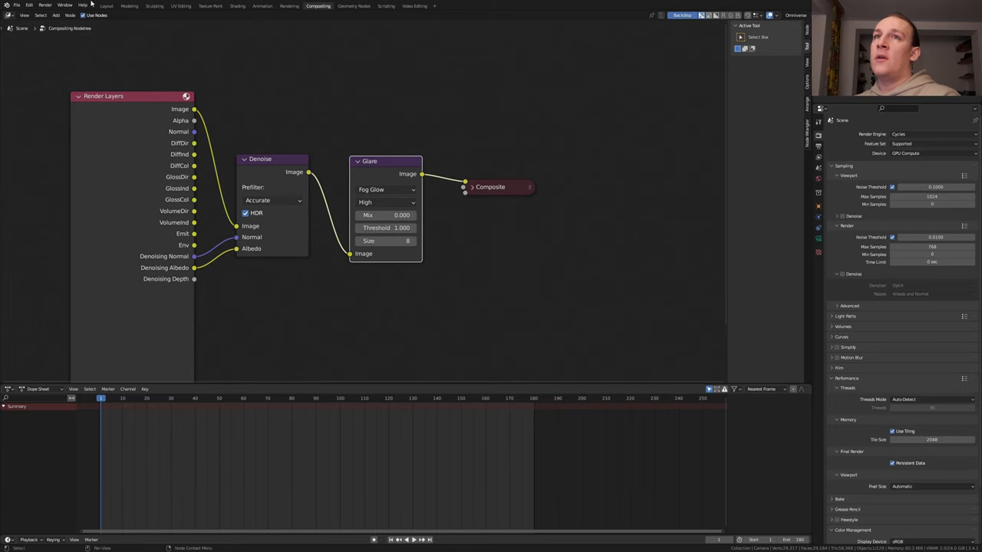
left_click(44, 6)
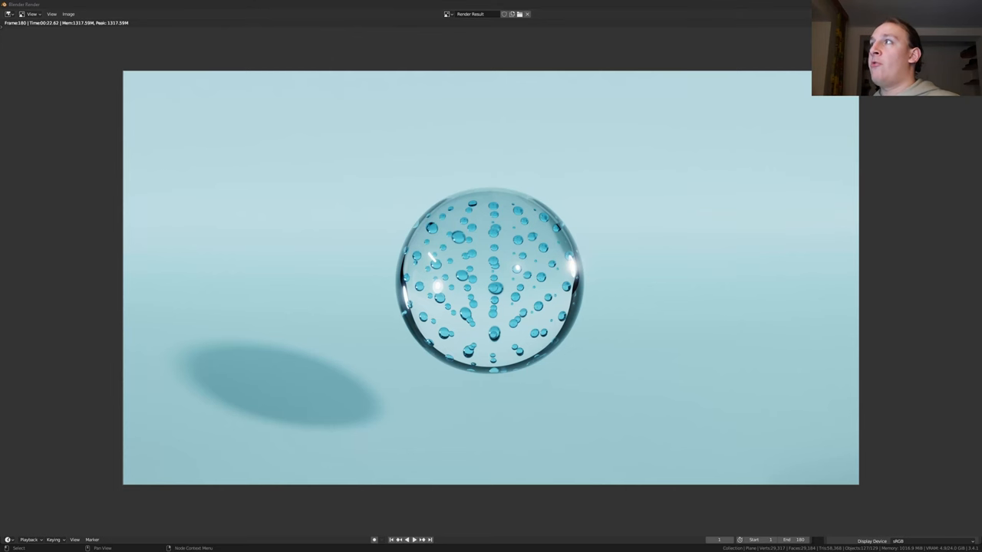
left_click(322, 6)
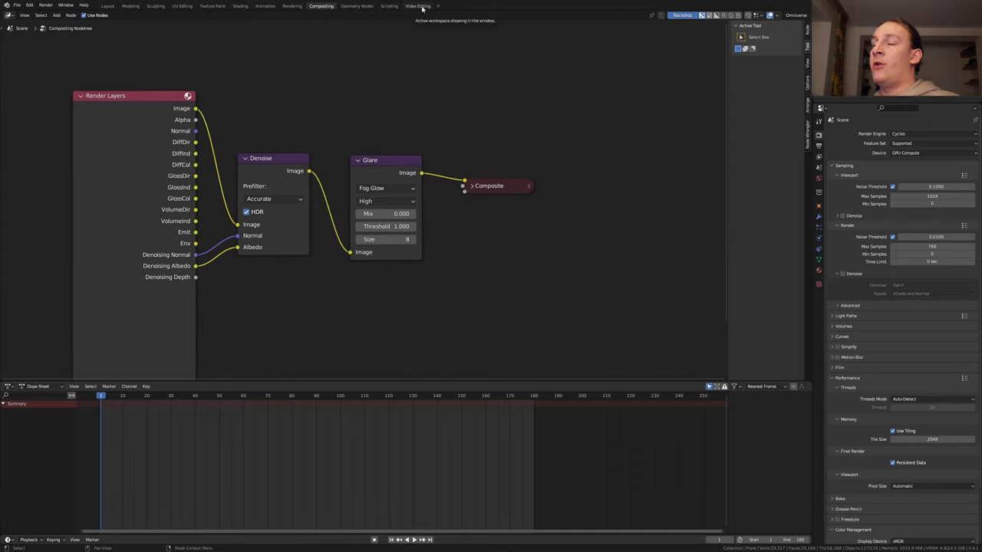
left_click(418, 6)
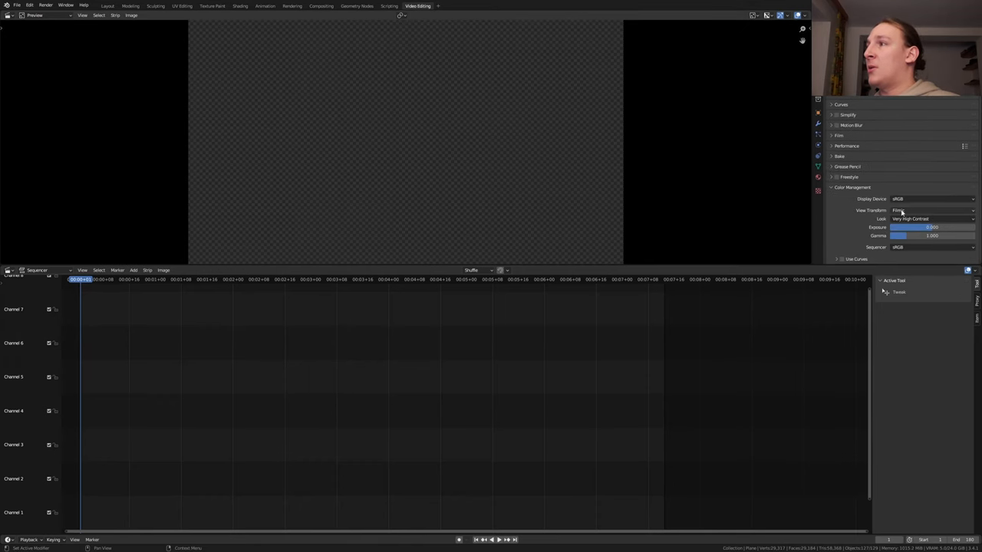
Step: Set the view transform and make the output FFmpeg Video in an MPEG-4 container with H.264
left_click(933, 218)
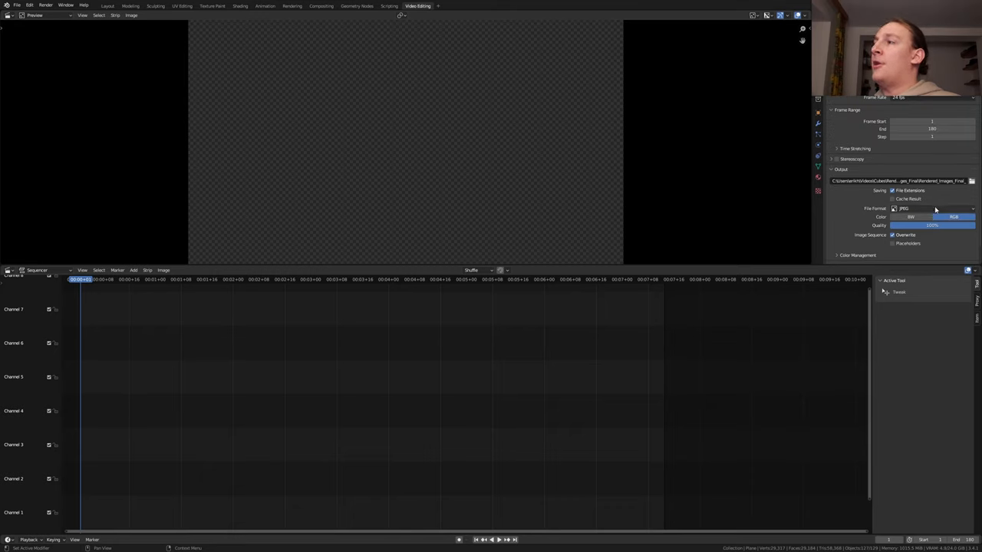
left_click(933, 209)
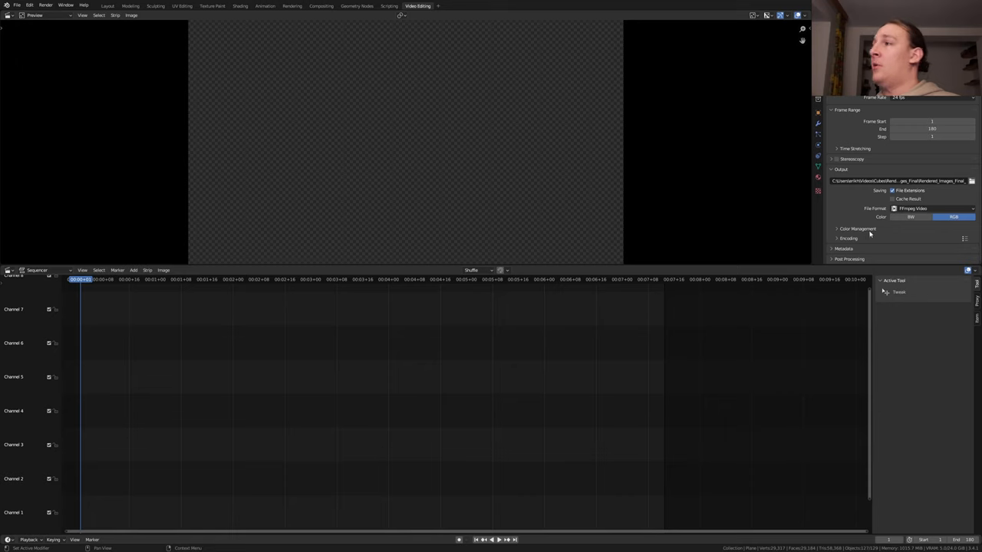
left_click(933, 249)
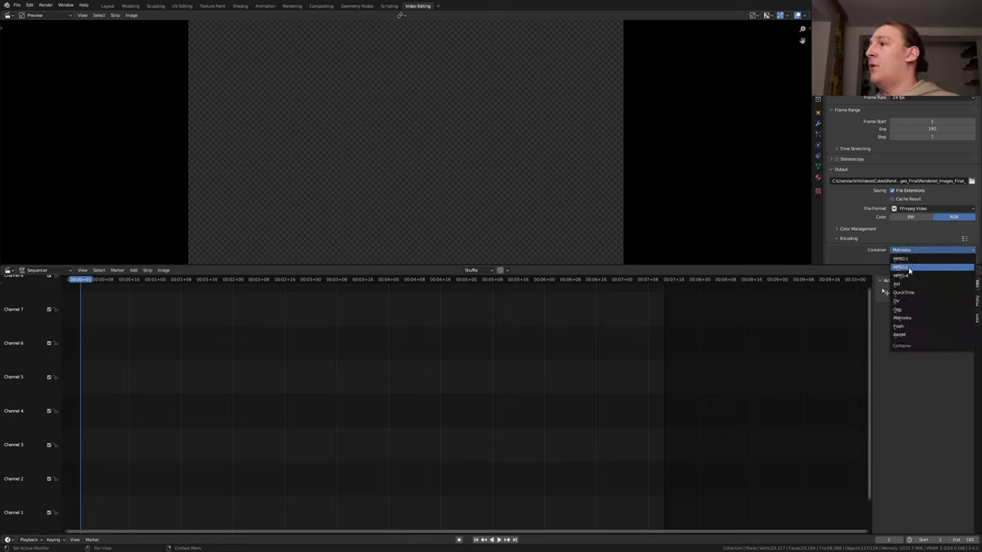
left_click(902, 267)
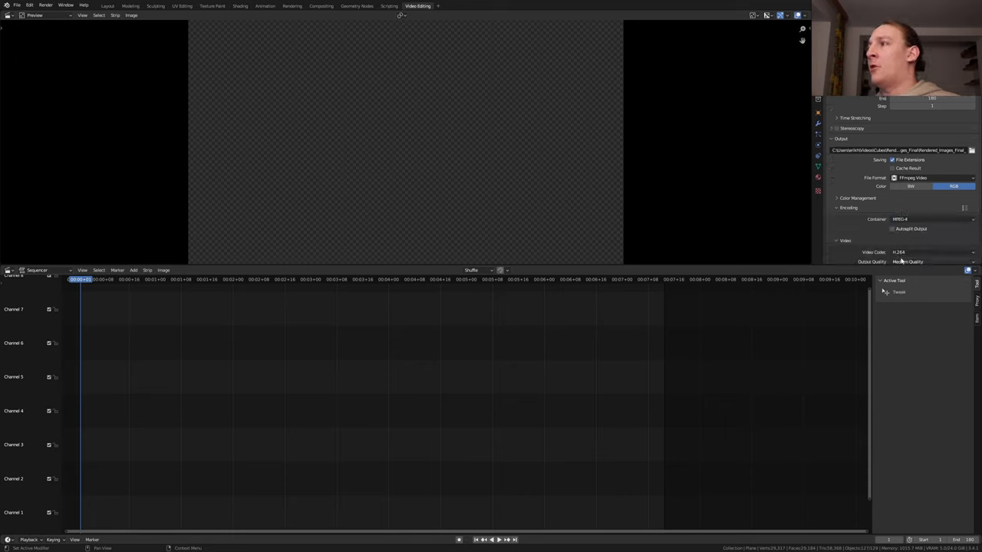
scroll("down", 3)
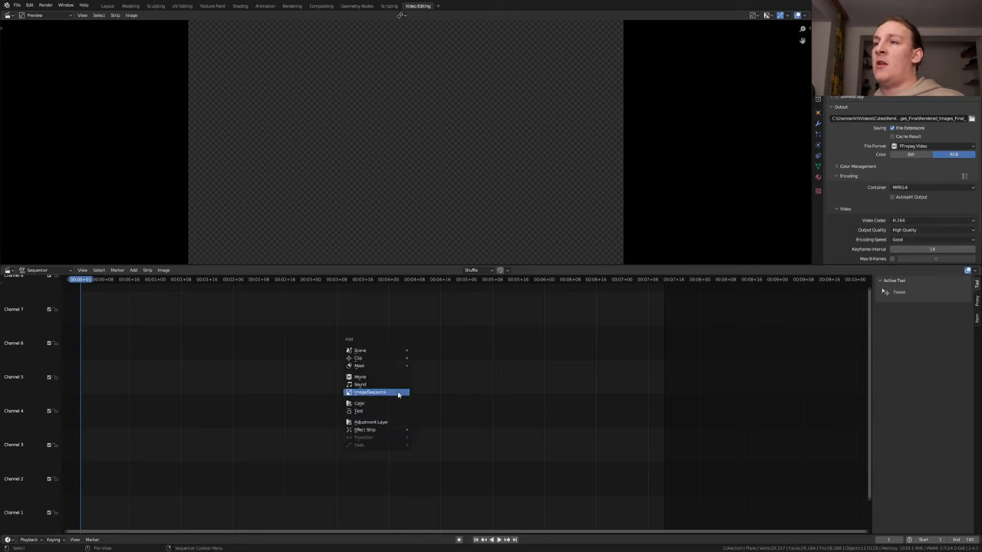
Step: Add the rendered JPEG frames as one Image/Sequence strip on channel 1
left_click(369, 392)
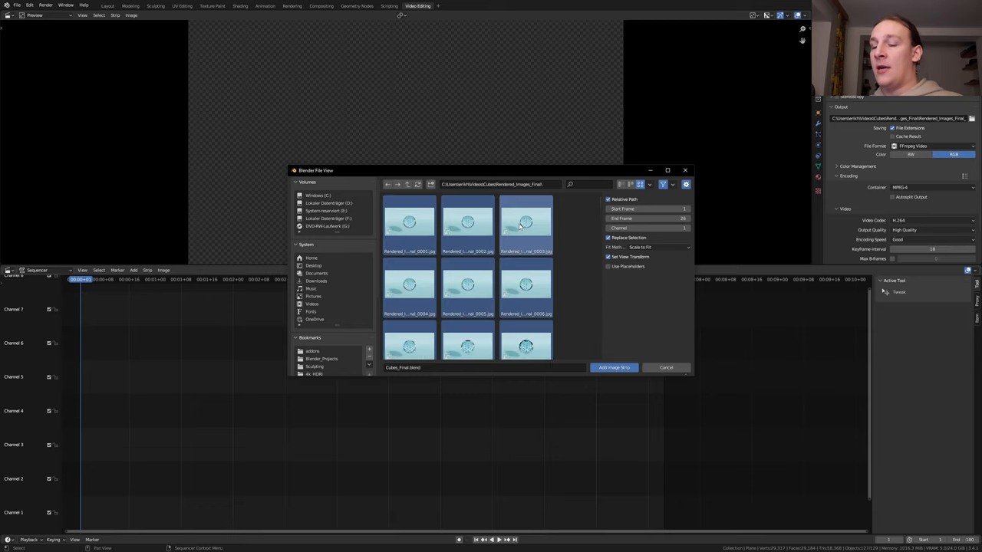
left_click(613, 368)
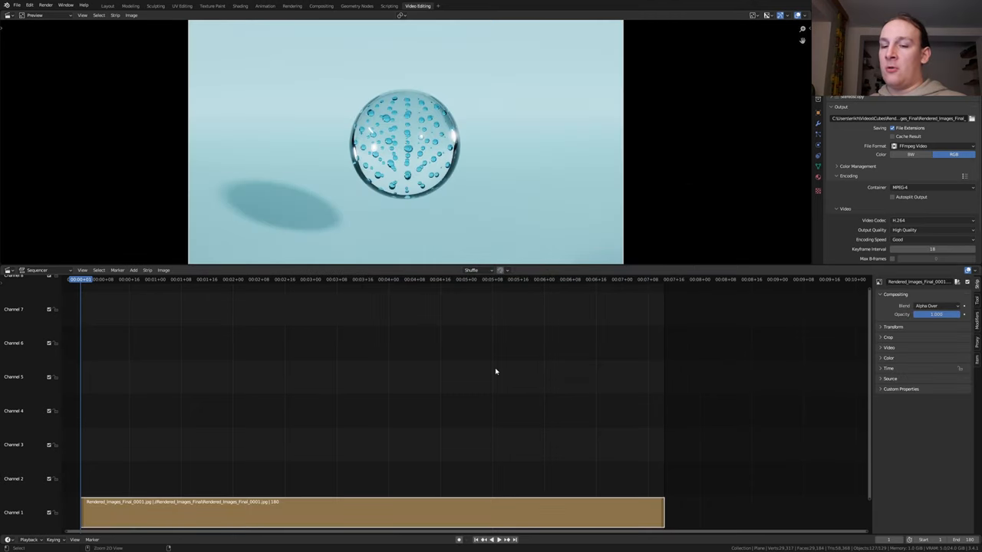